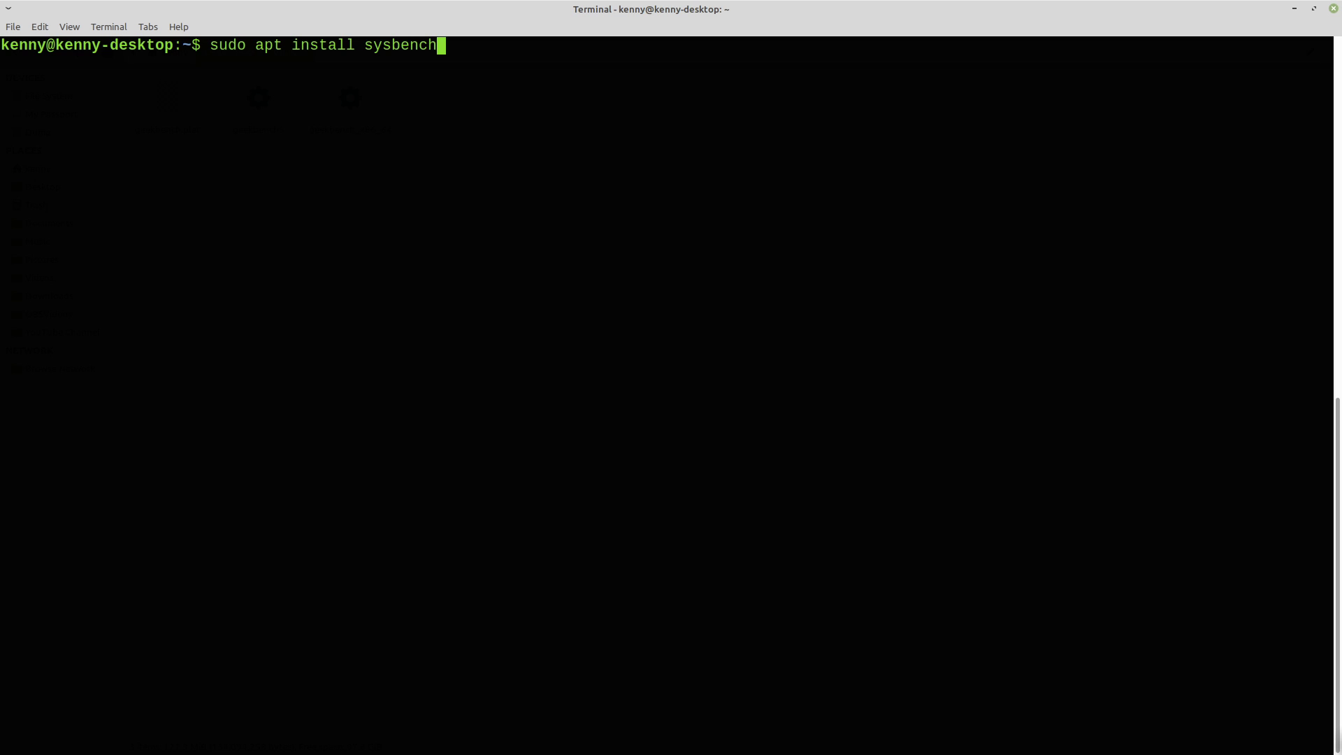
- Discard the install command, check sysbench help, and run the default CPU benchmark
key(BackSpace)
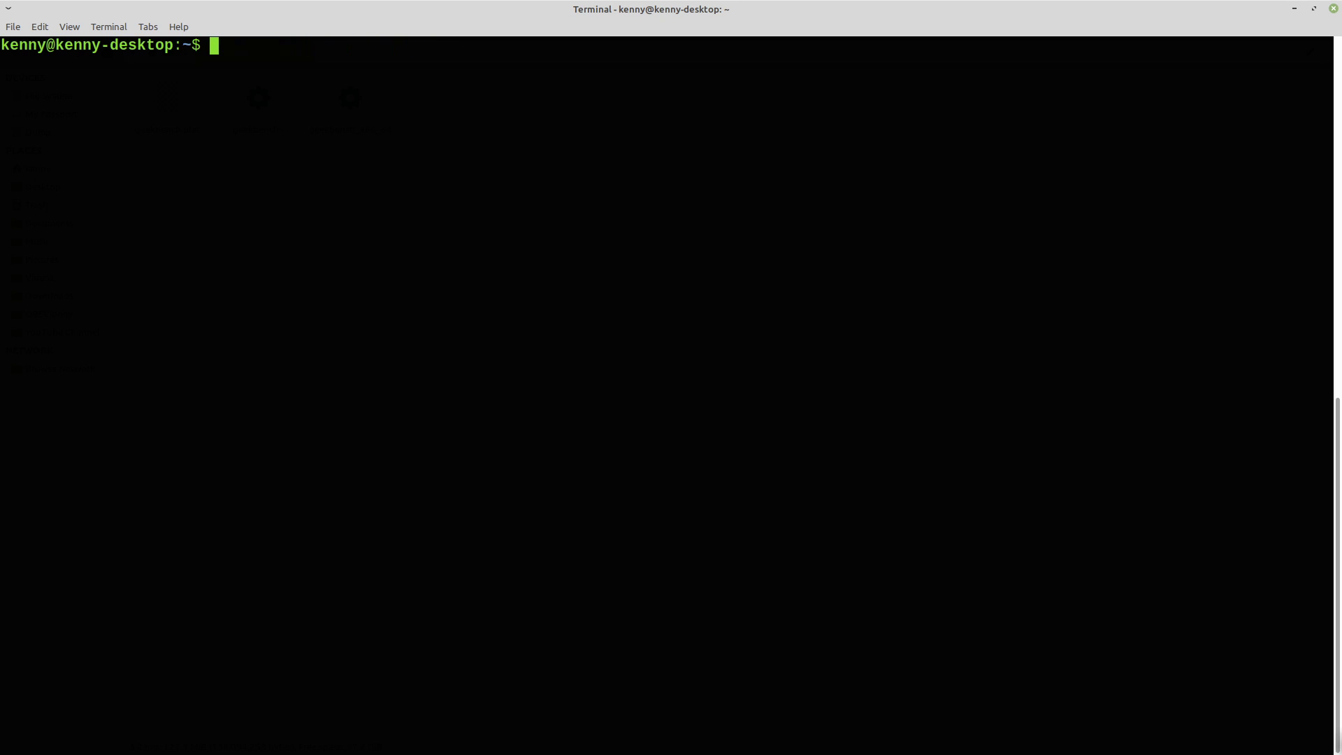
text(sysbench --he)
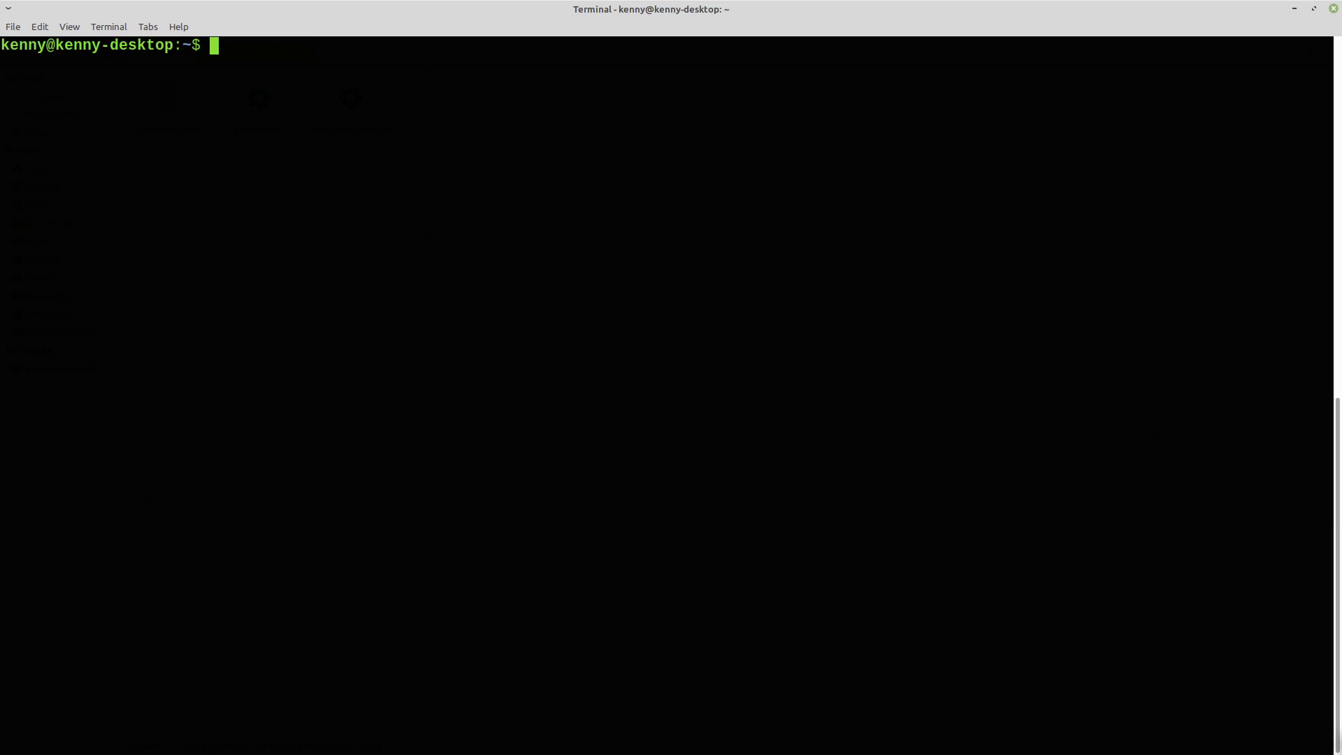
text(sysbench cpu run)
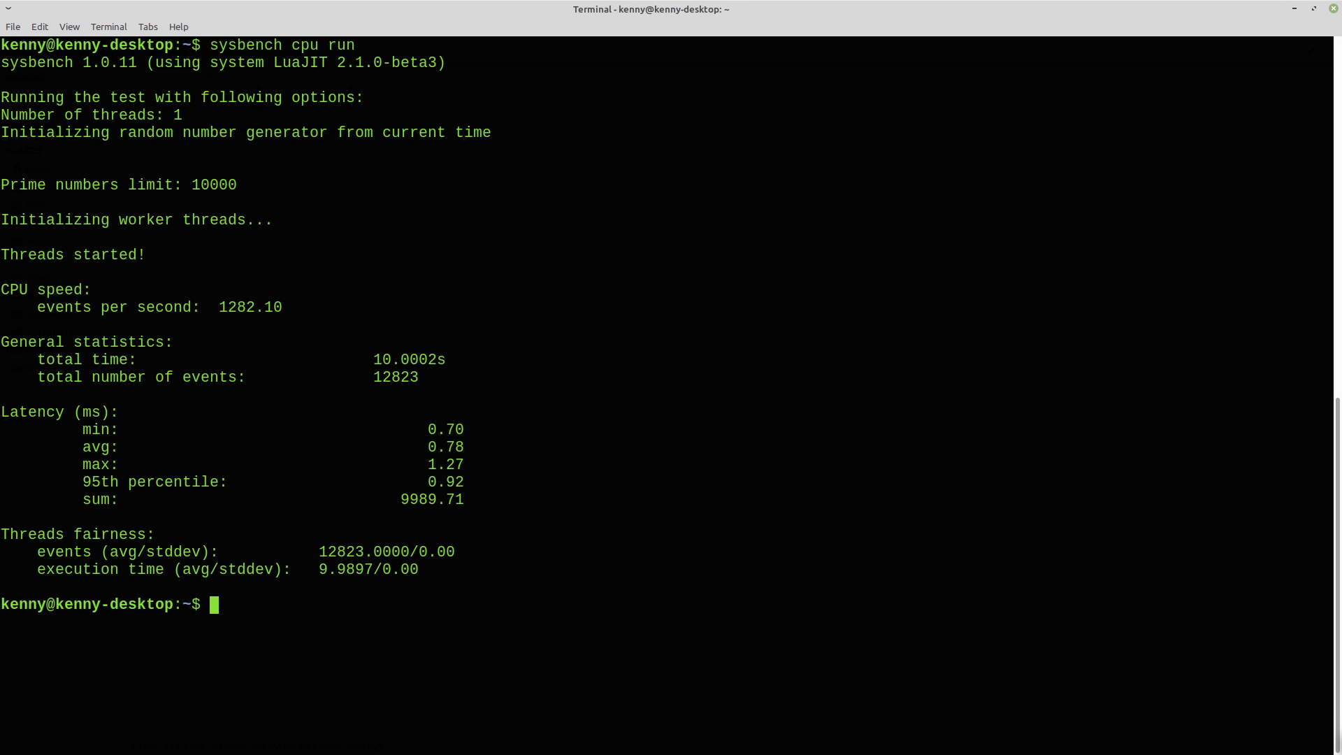
- Run the sysbench CPU benchmark with a 5000000 prime limit
text(sysbench cpu --cpu-max-prime=5000000 run)
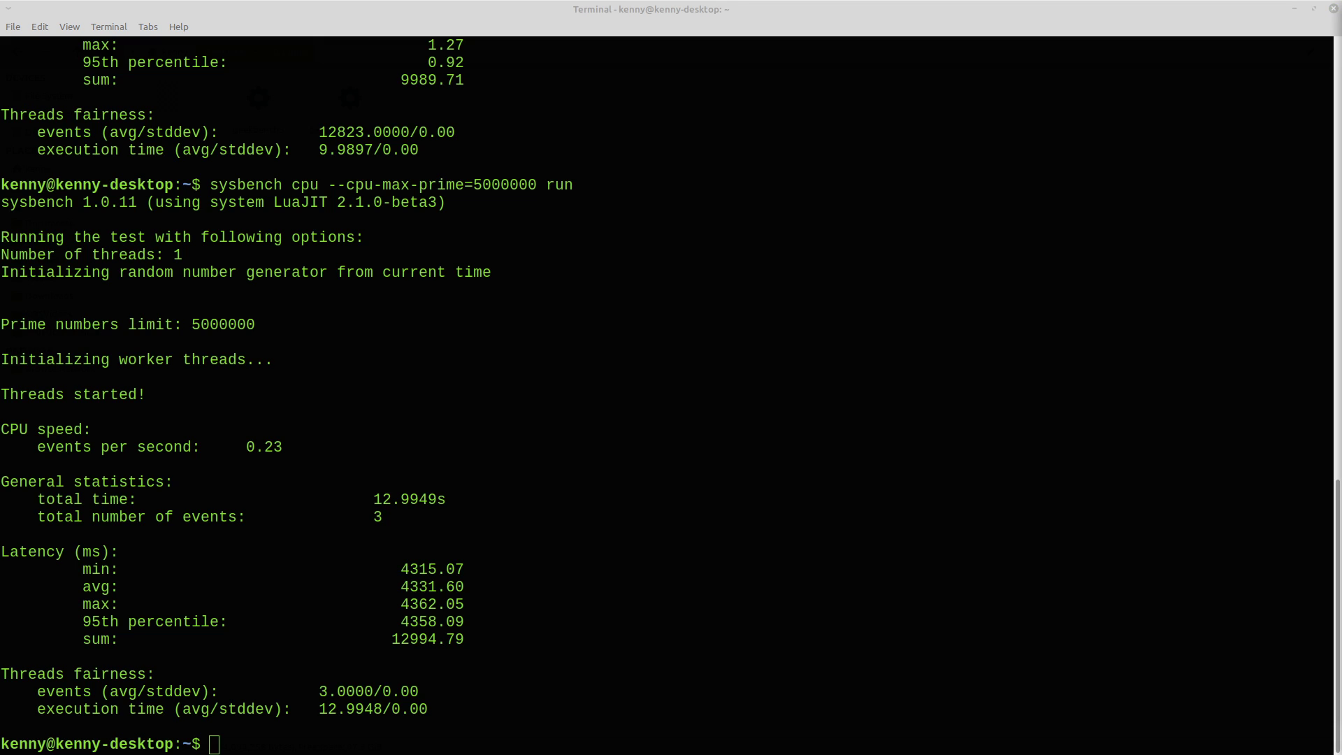
- Run the sysbench CPU benchmark with 4 threads, then start typing the memory test
text(sysbench cpu --threads=4 run)
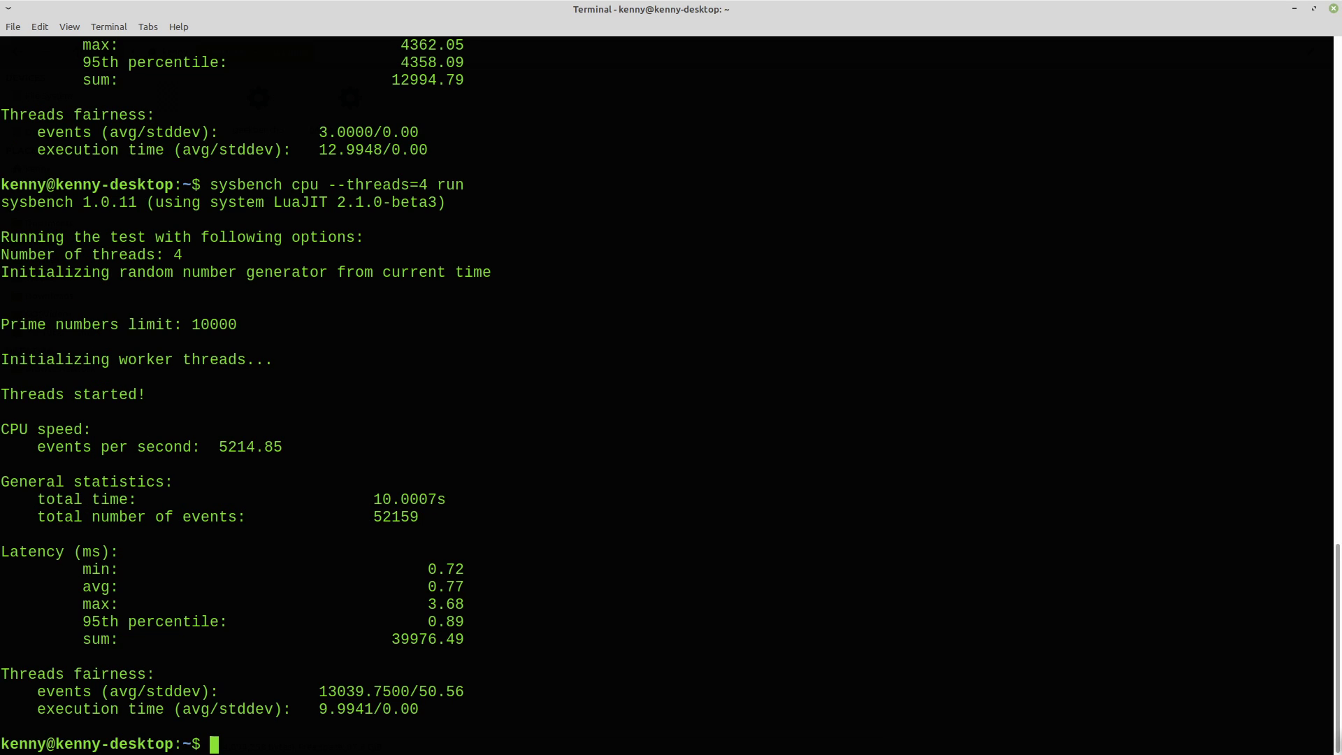
text(sysbench memory)
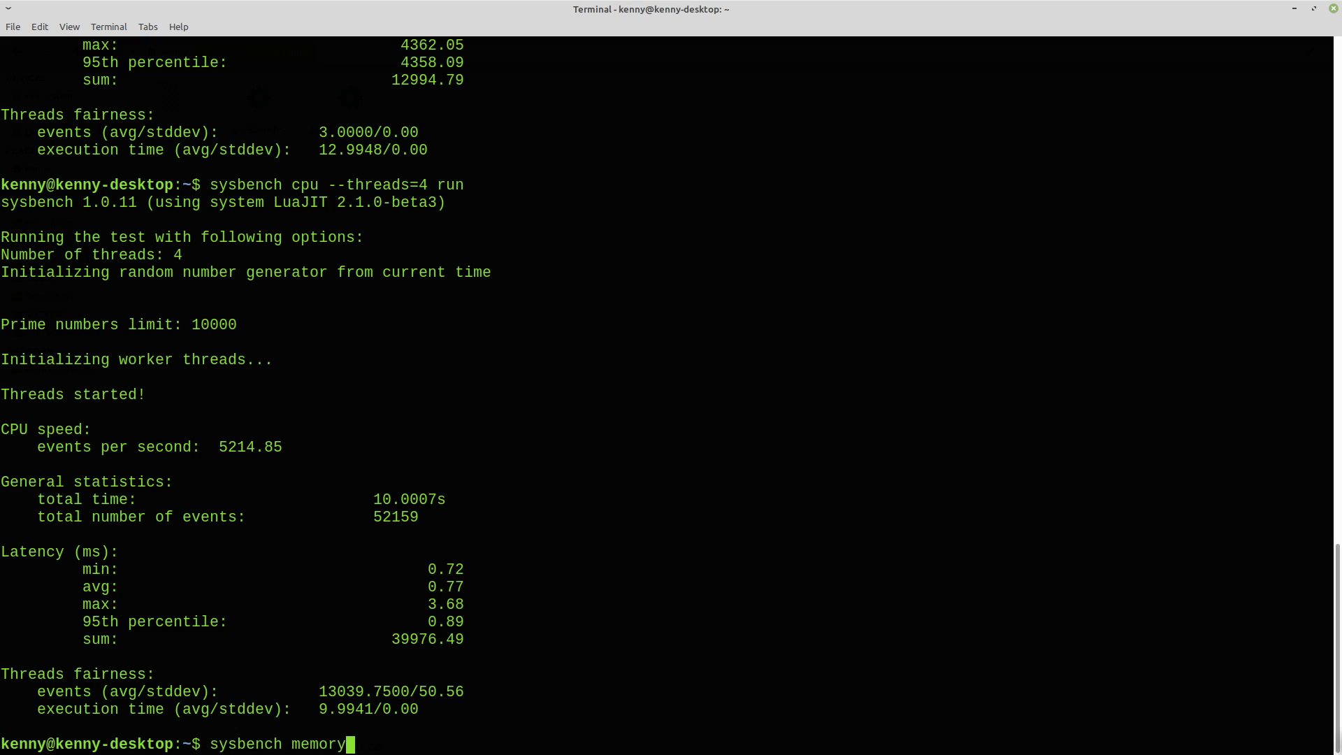
- Run the sysbench memory benchmark, then start the misspelled 'sysbench filio' help request
key(Return)
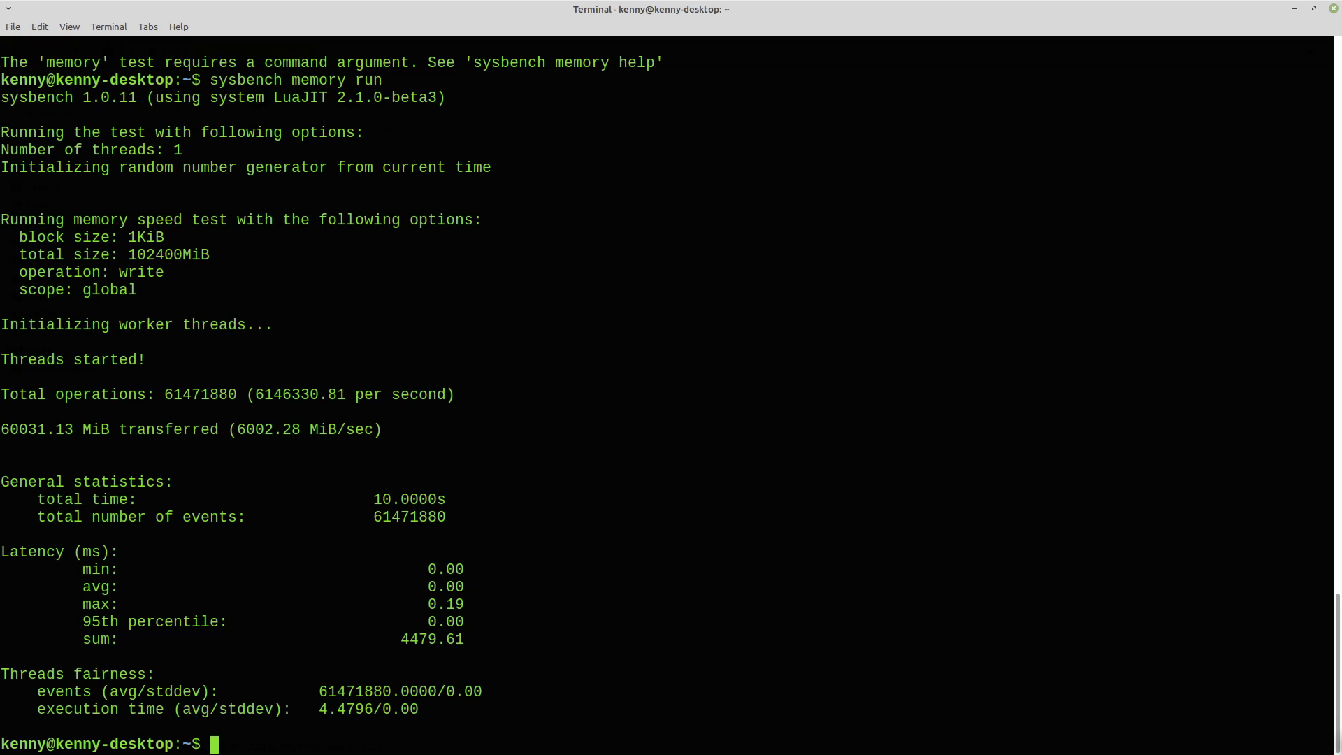
text(sysbench filio help)
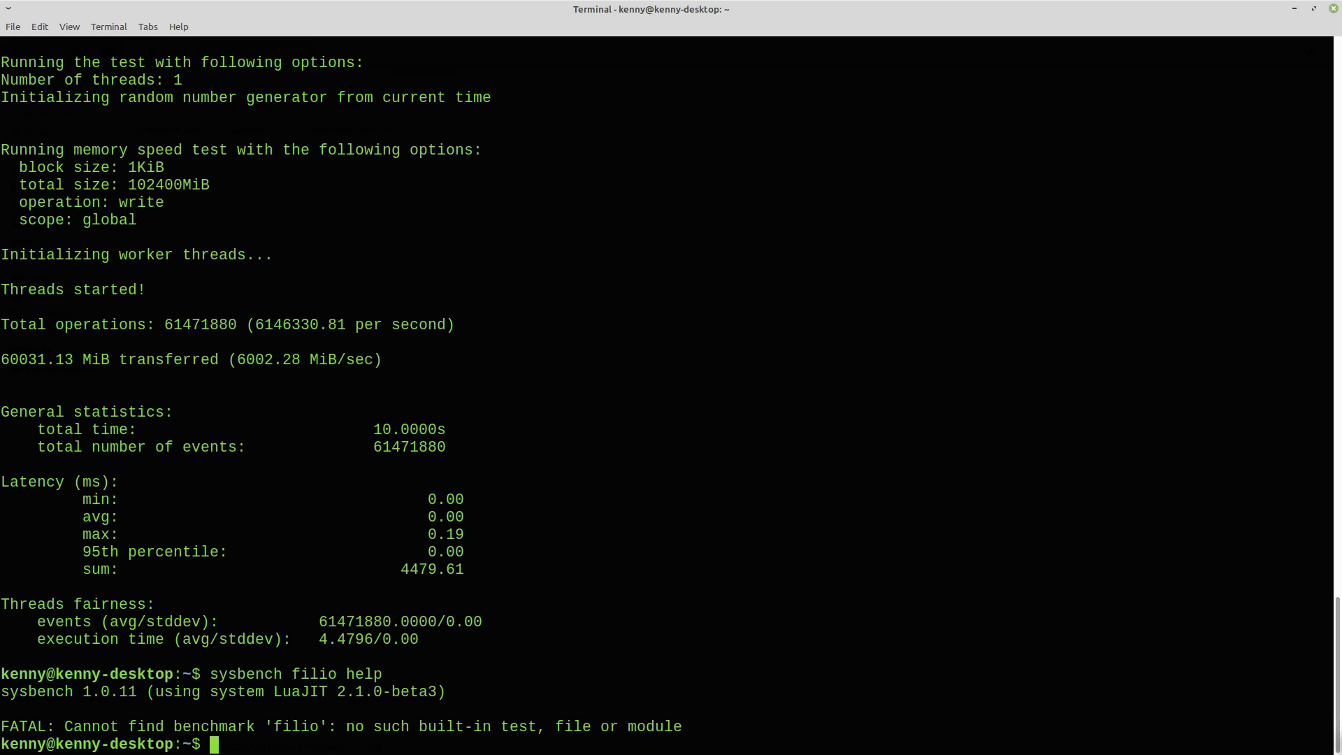
- Request the sysbench fileio help listing of file I/O options
text(sysbench filio help)
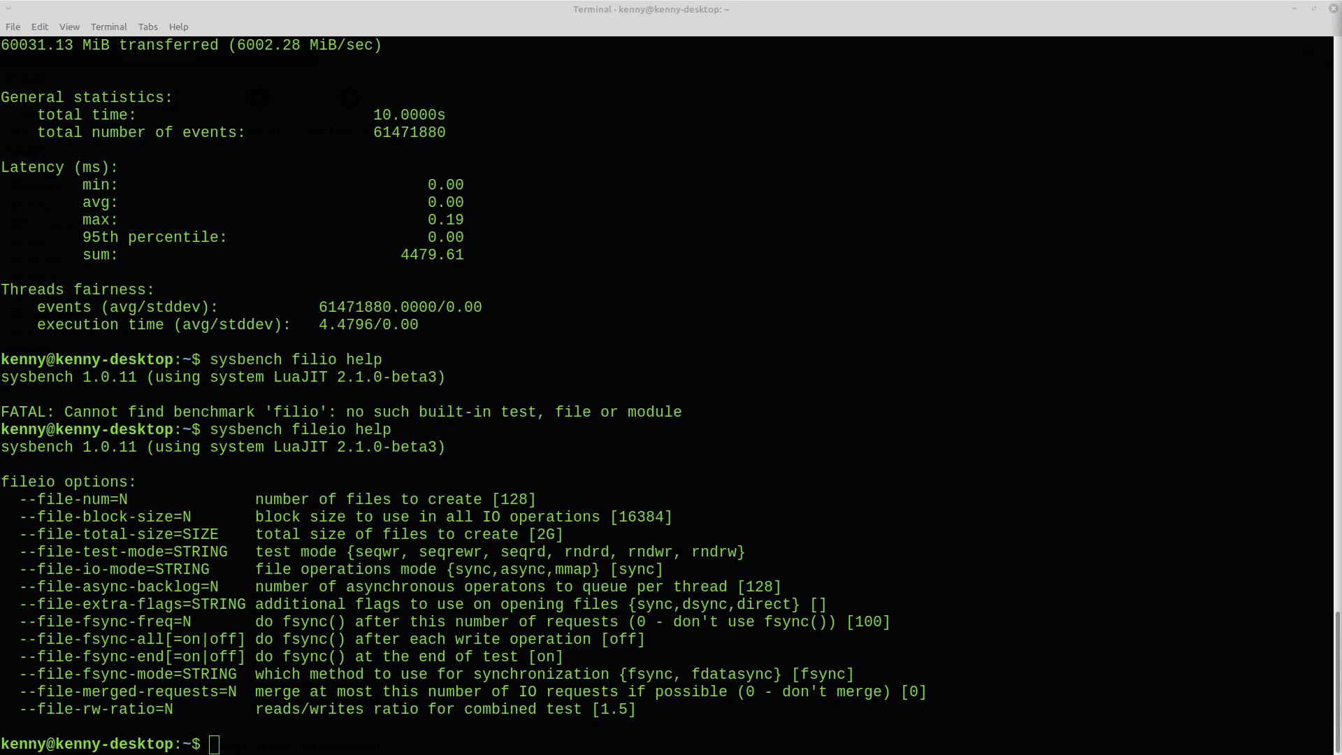
- Run the sysbench fileio sequential-write (seqwr) benchmark
text(sysbench fileio --file-test-mode=seqwr run)
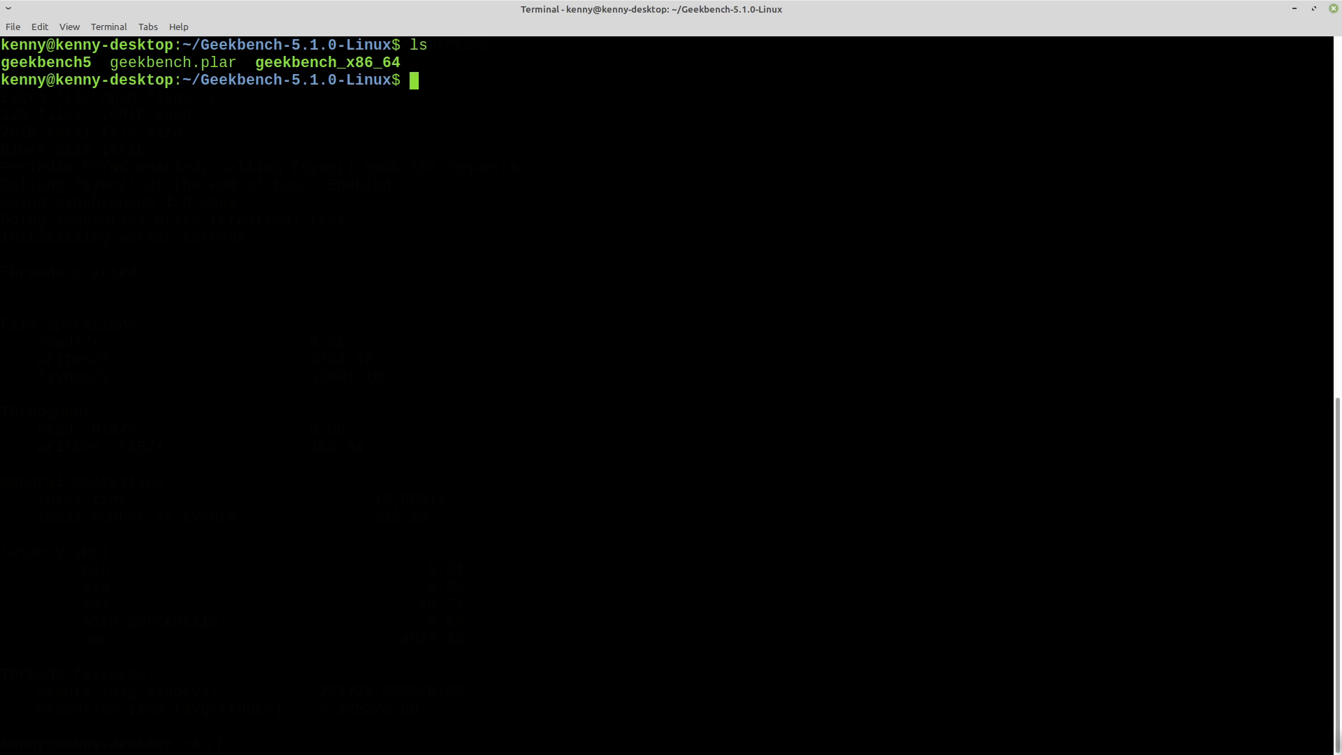
- Launch ./geekbench5 and highlight the note that tryout mode needs Internet
text(./)
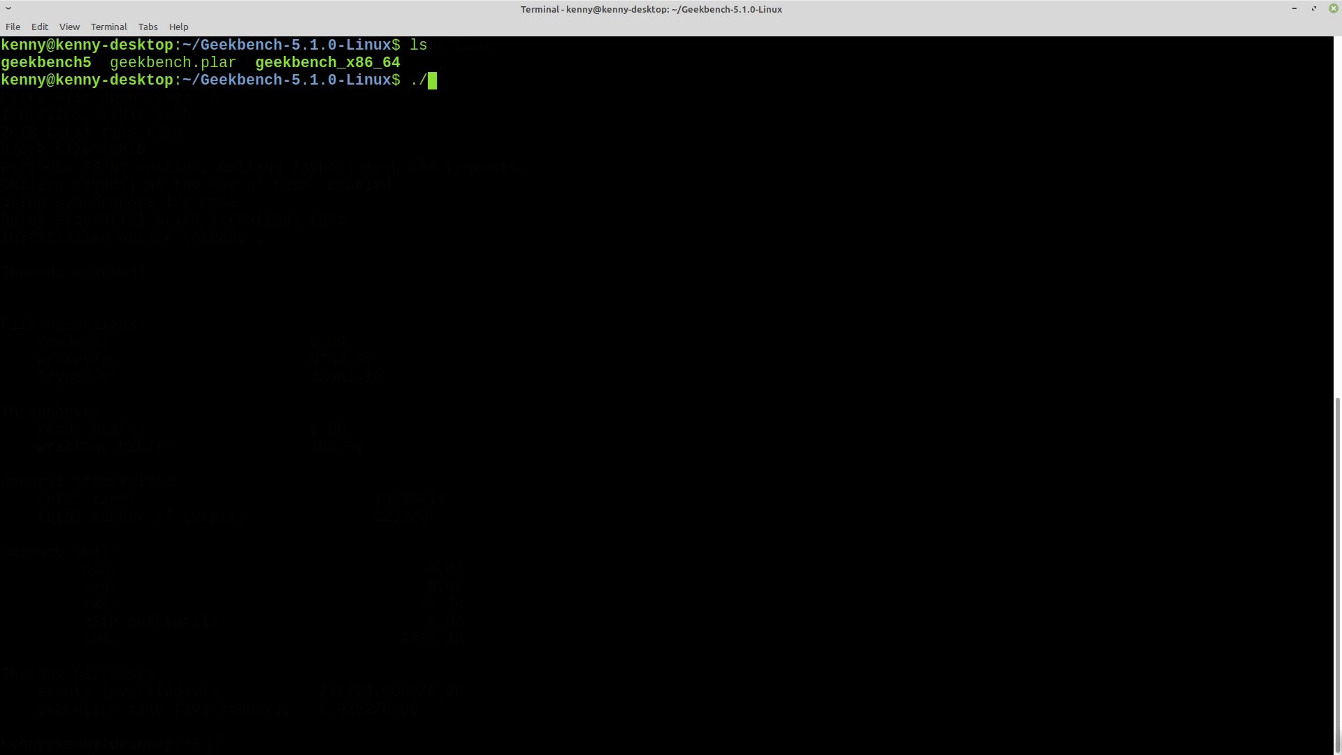
text(geekbench5)
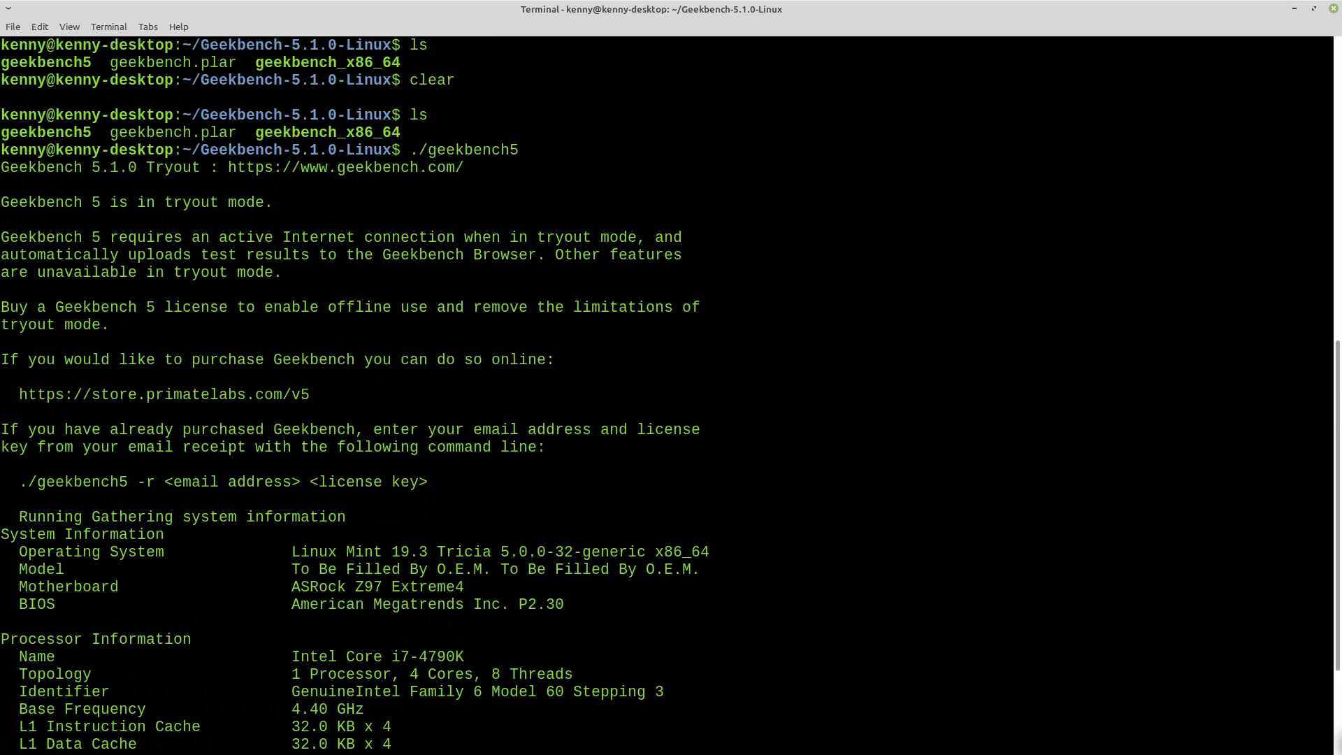
scroll(down, 3)
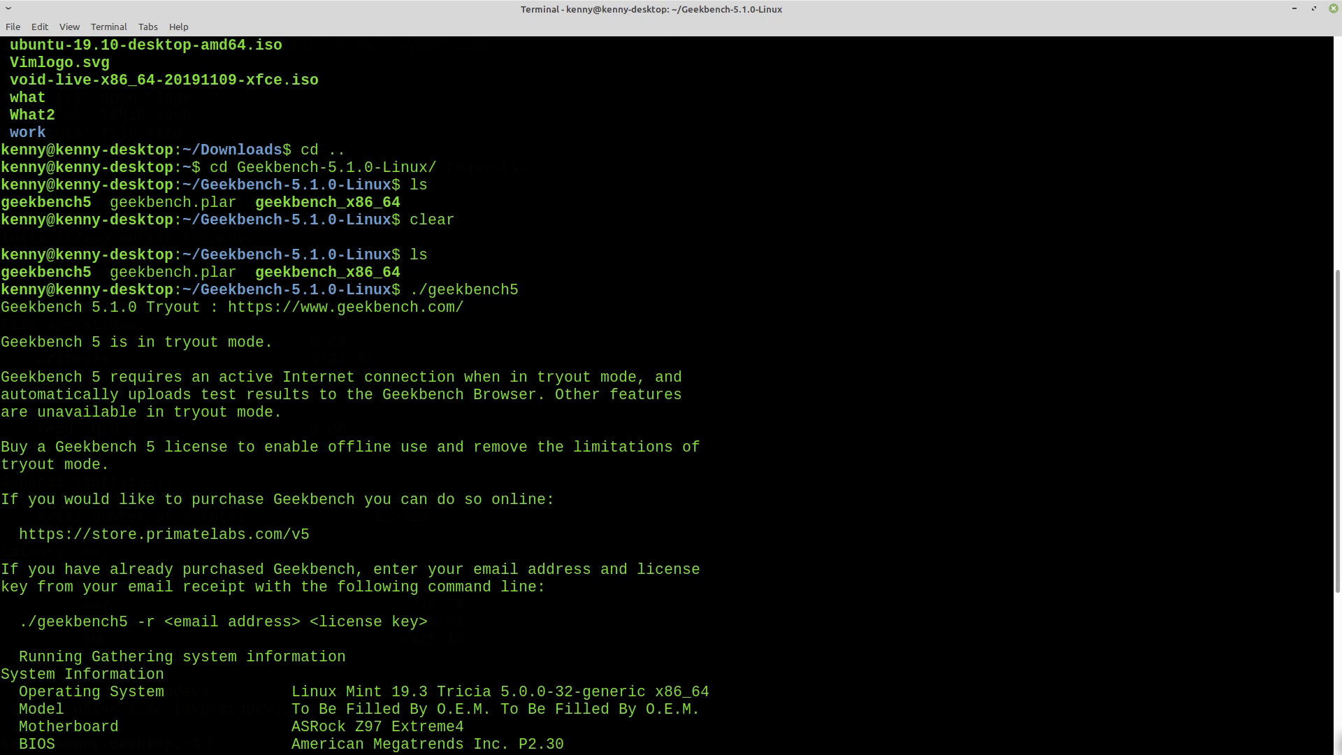
drag(0, 377, 140, 376)
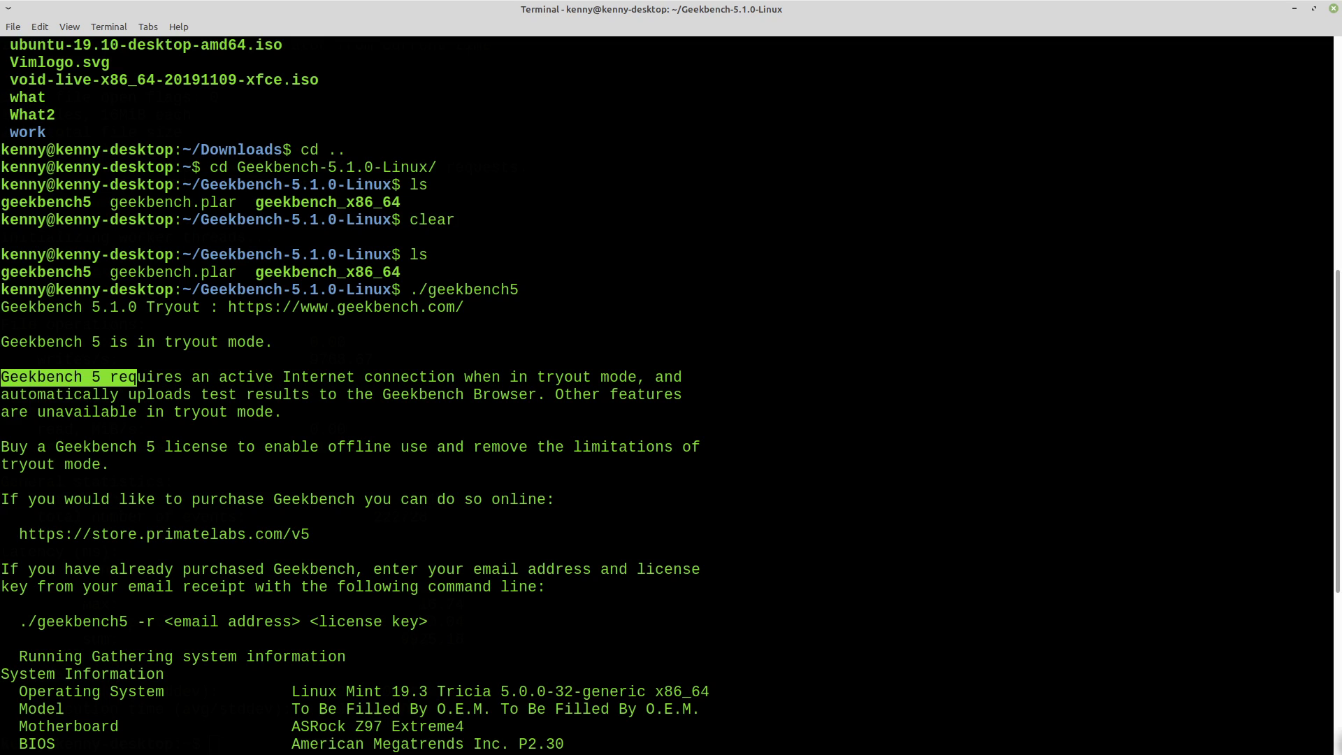